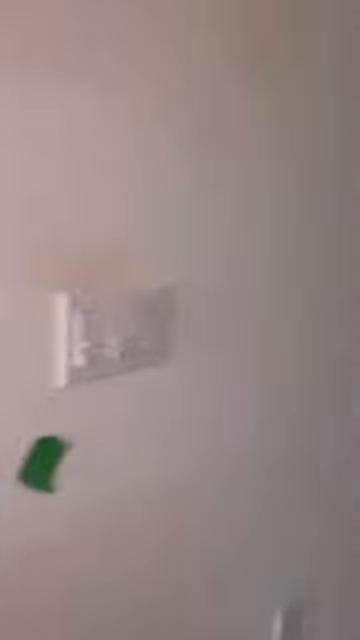
mouse_move(180, 320)
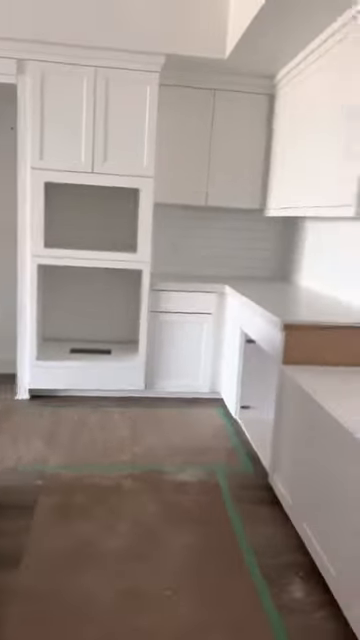
mouse_move(180, 320)
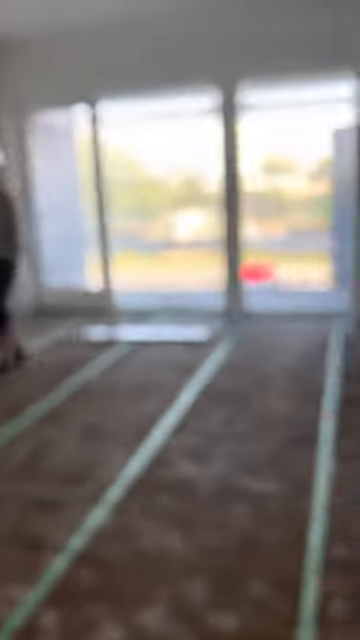
mouse_move(180, 320)
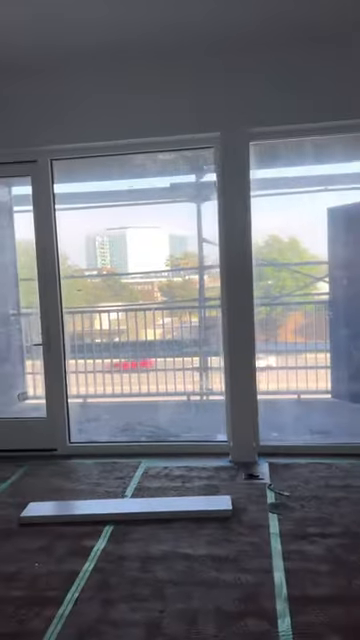
mouse_move(180, 320)
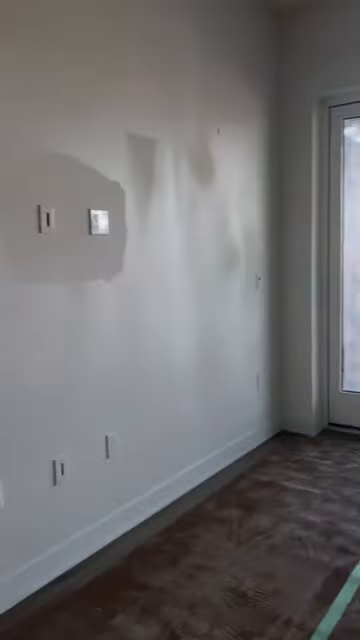